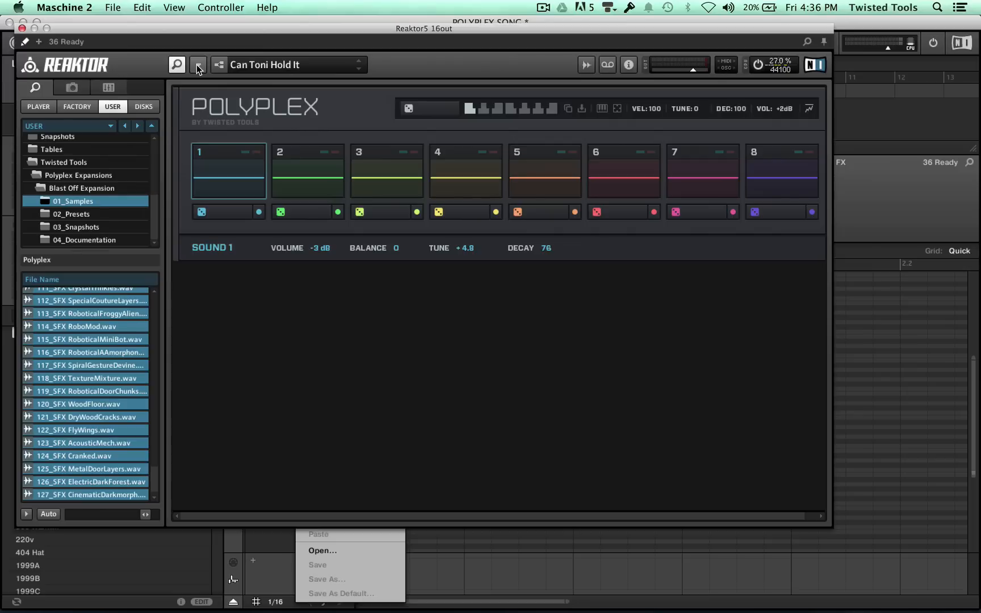
# Check the User Content path in Reaktor's Directories preferences and reveal the library folder in Finder.
pyautogui.click(197, 64)
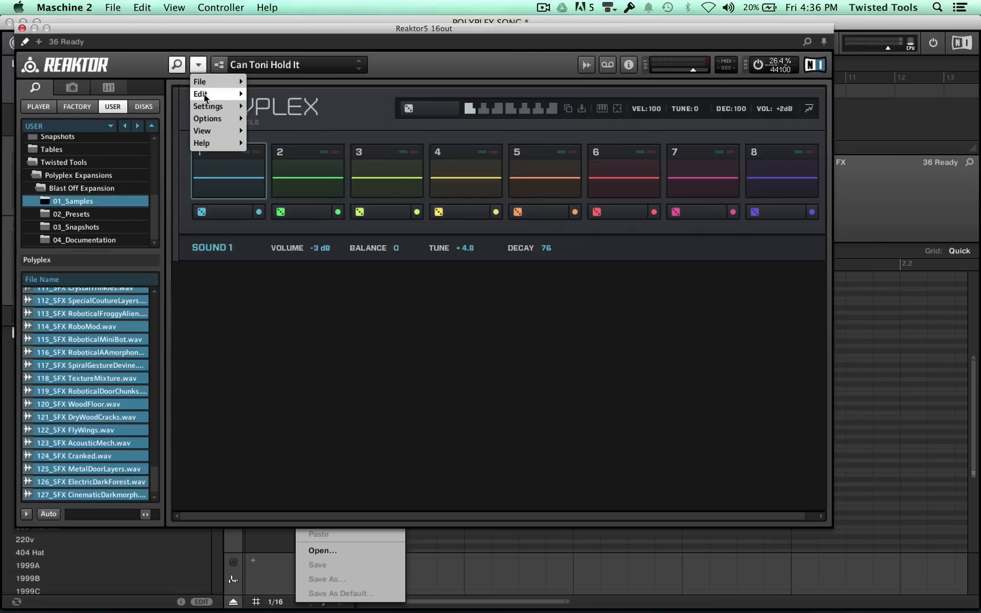
pyautogui.click(272, 198)
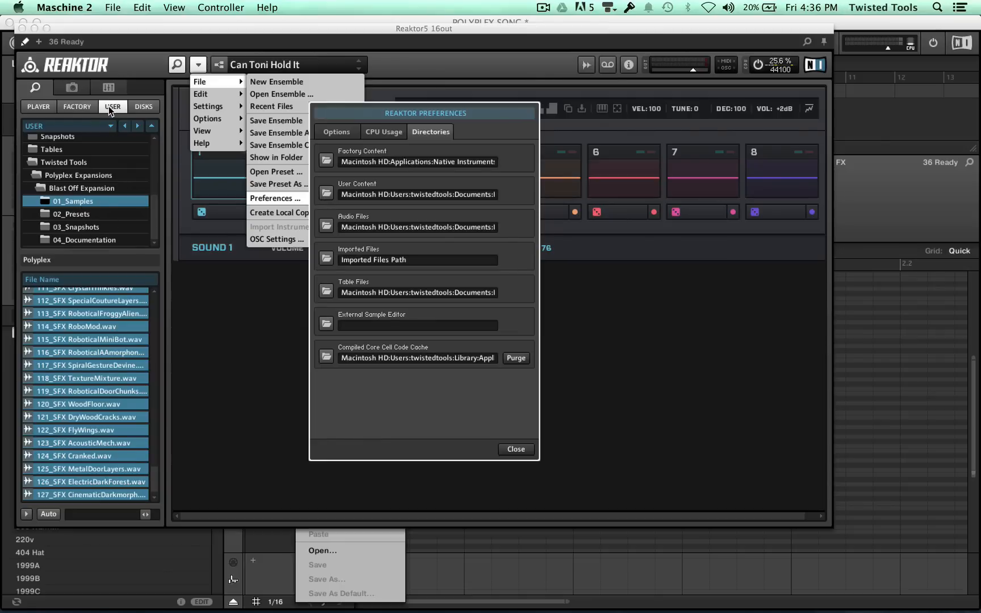
pyautogui.moveTo(323, 199)
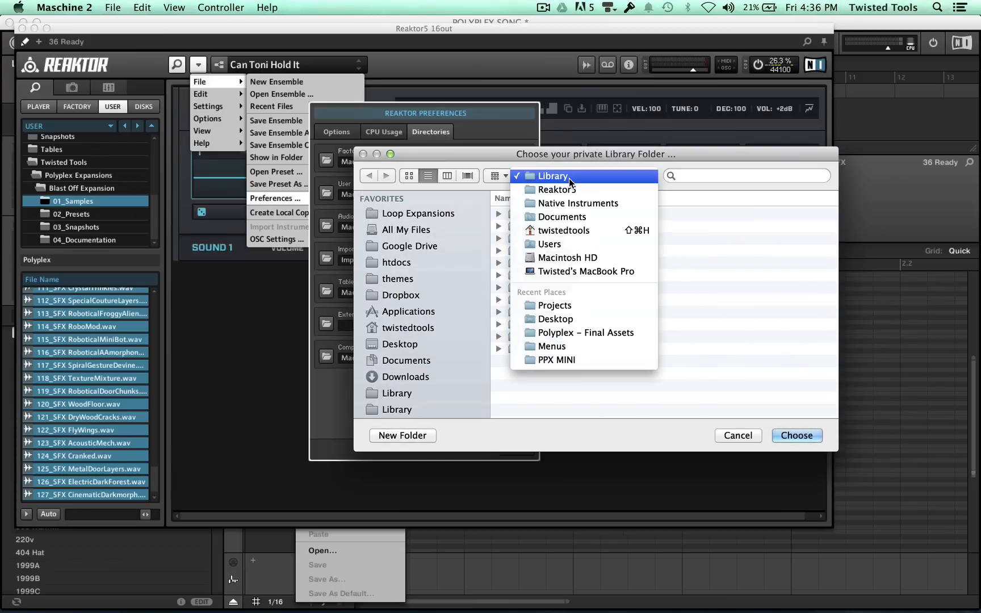
pyautogui.click(557, 189)
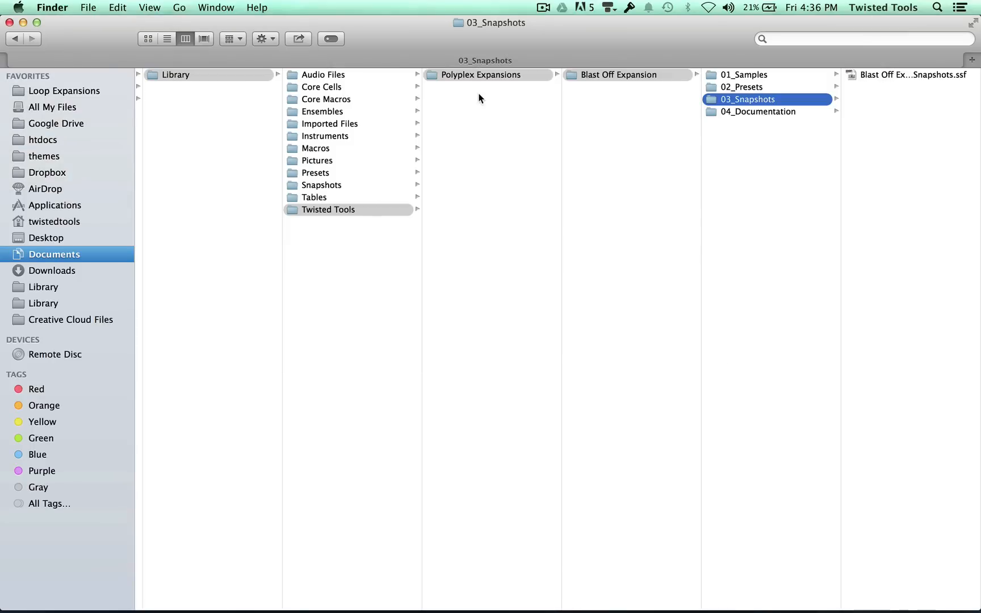
# Navigate Finder to Twisted Tools > Polyplex Expansions > Blast Off Expansion.
pyautogui.click(328, 209)
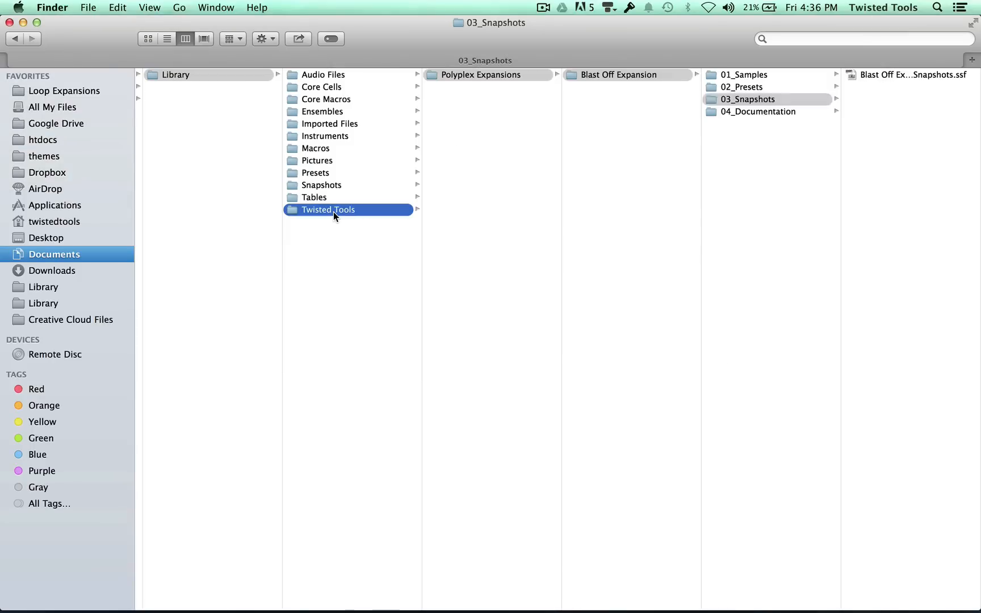
pyautogui.click(328, 209)
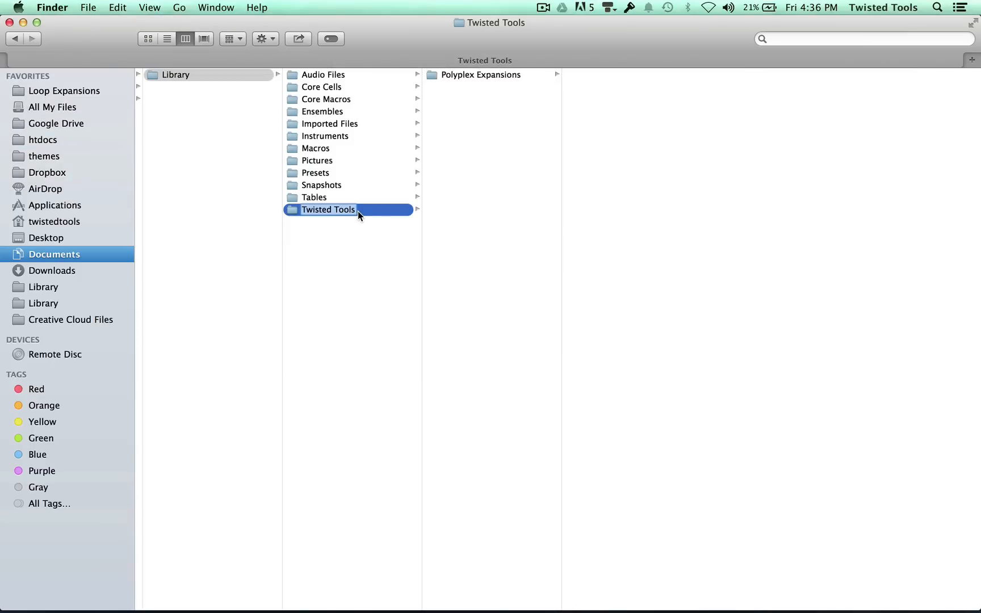
pyautogui.click(480, 74)
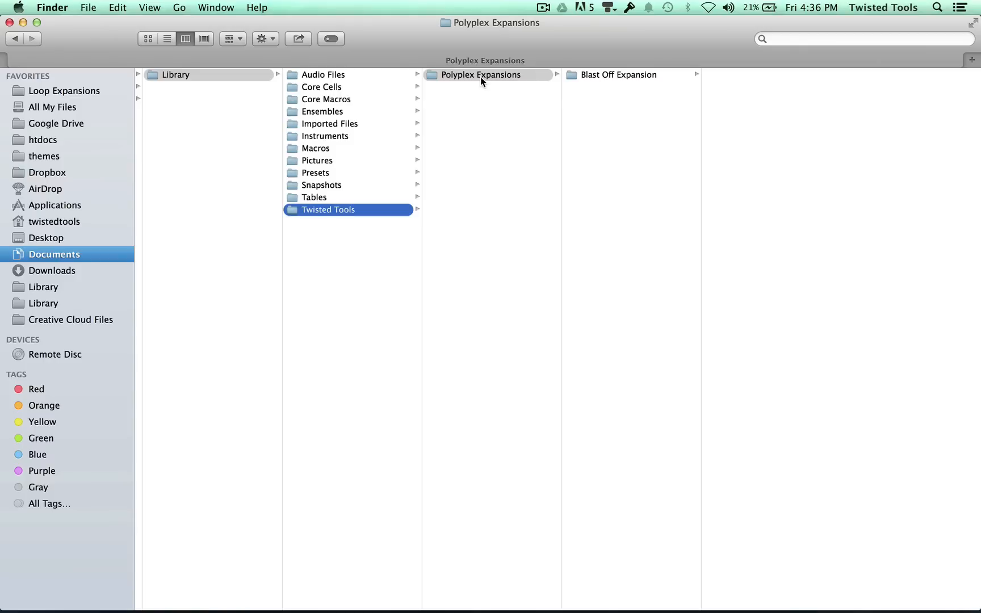
pyautogui.click(480, 75)
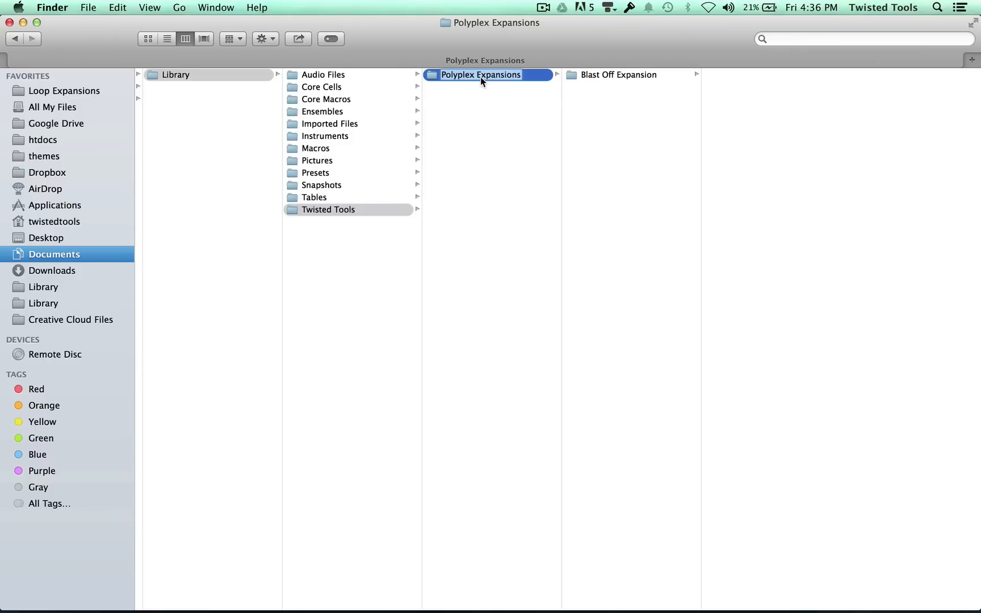
pyautogui.moveTo(615, 95)
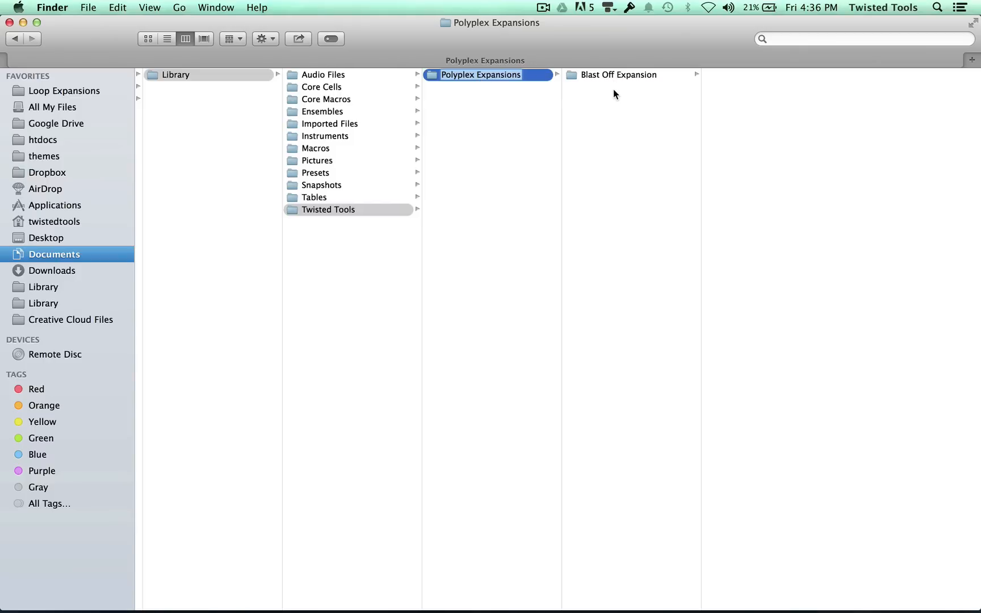
pyautogui.click(618, 74)
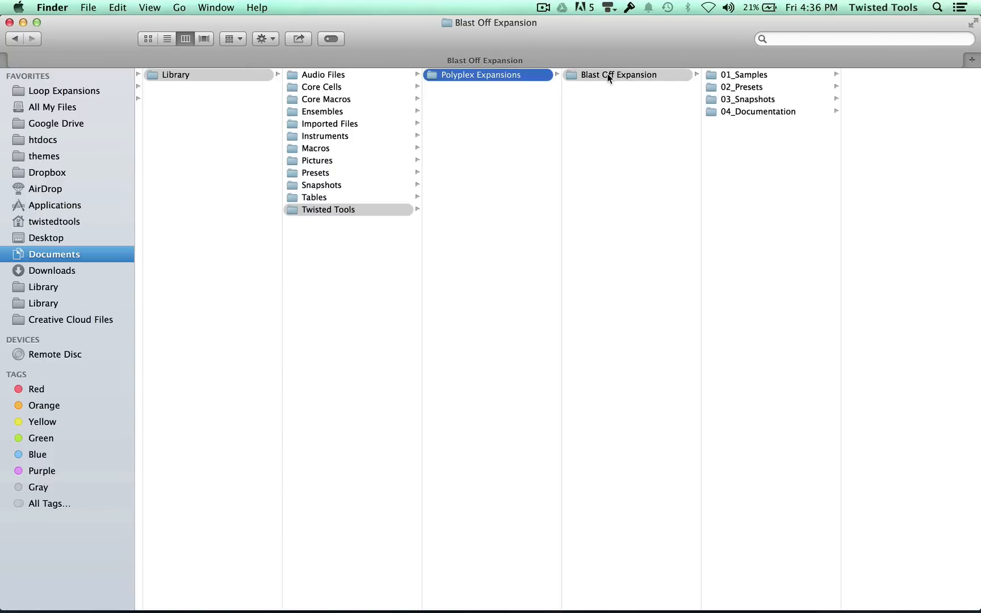
# Inspect the 01_Samples, 02_Presets and 03_Snapshots folders of Blast Off Expansion.
pyautogui.click(743, 75)
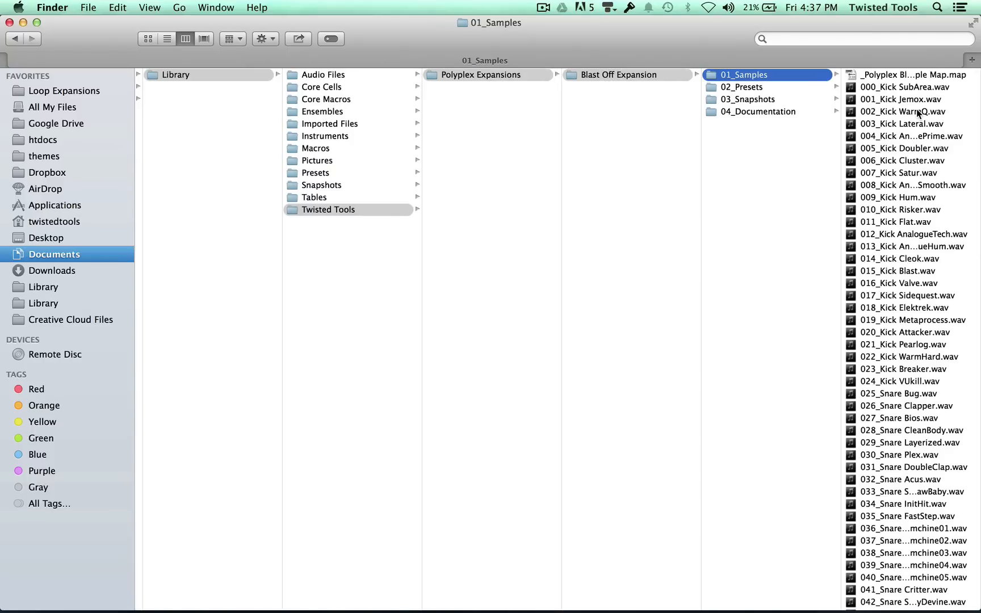
pyautogui.click(770, 75)
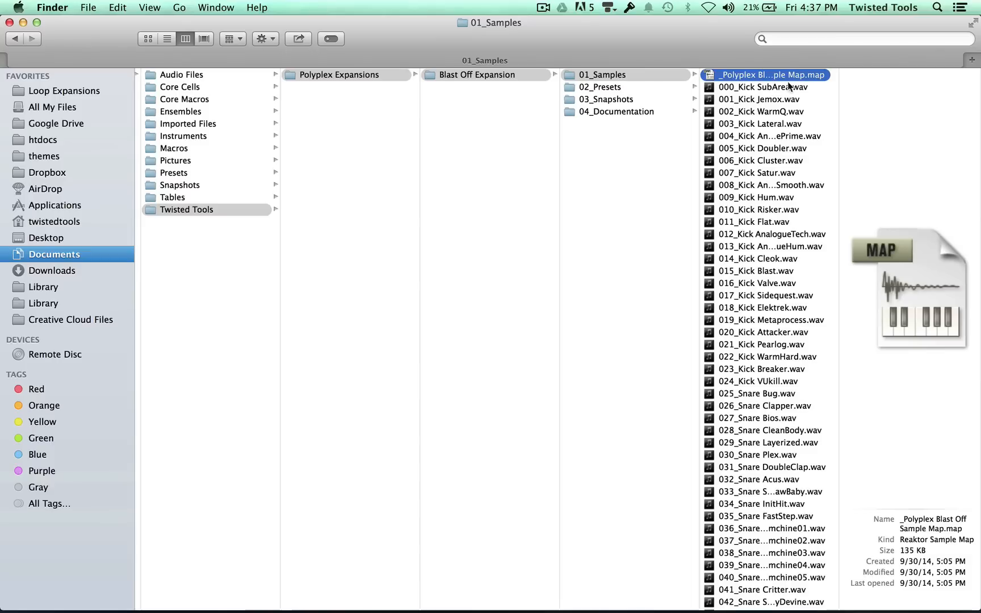
pyautogui.moveTo(759, 197)
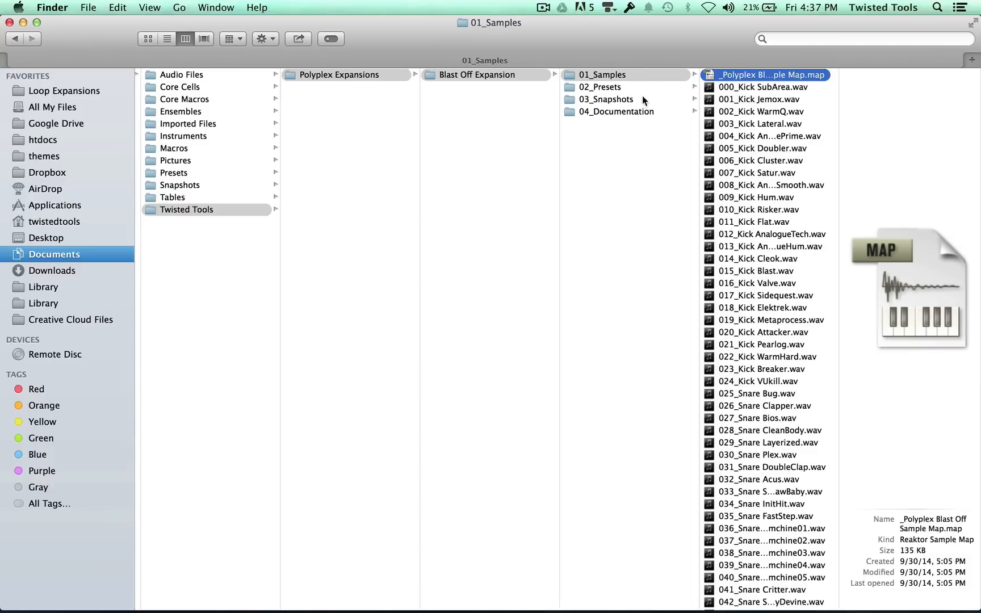
pyautogui.click(600, 87)
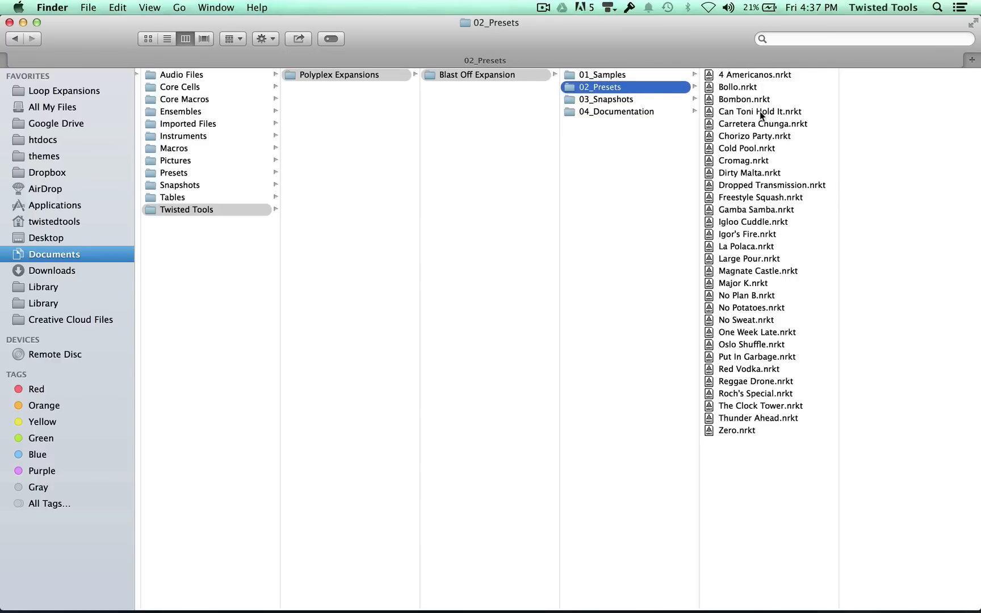
pyautogui.click(605, 99)
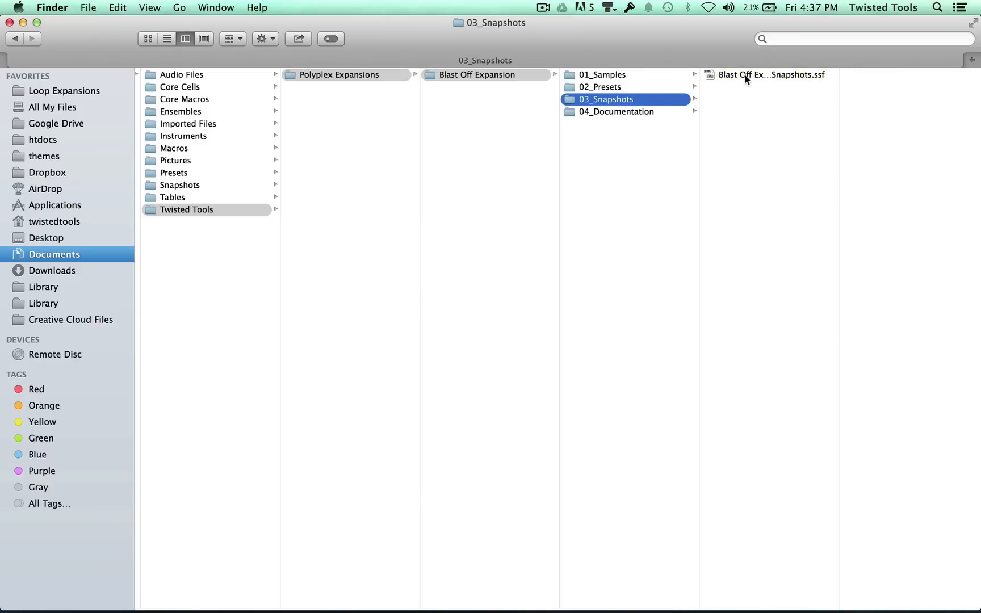
pyautogui.click(599, 87)
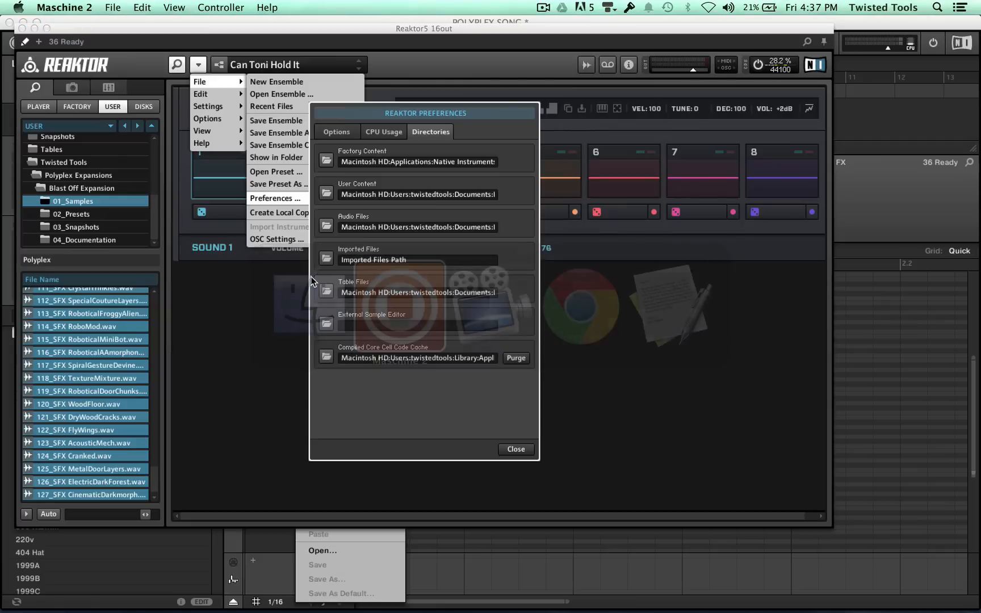
# Close Preferences and switch Polyplex's sample map category to User.
pyautogui.click(515, 449)
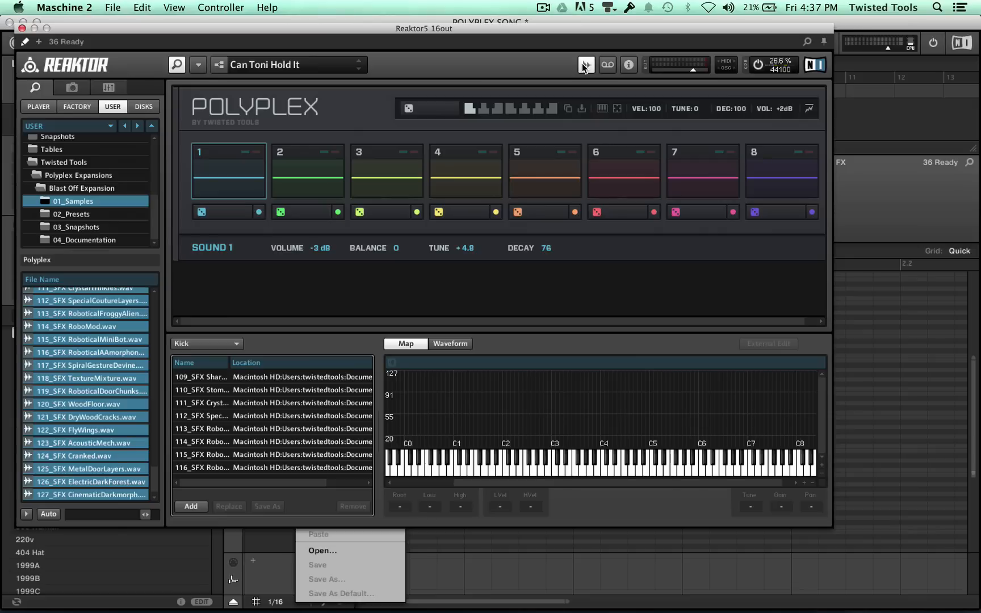
pyautogui.click(206, 344)
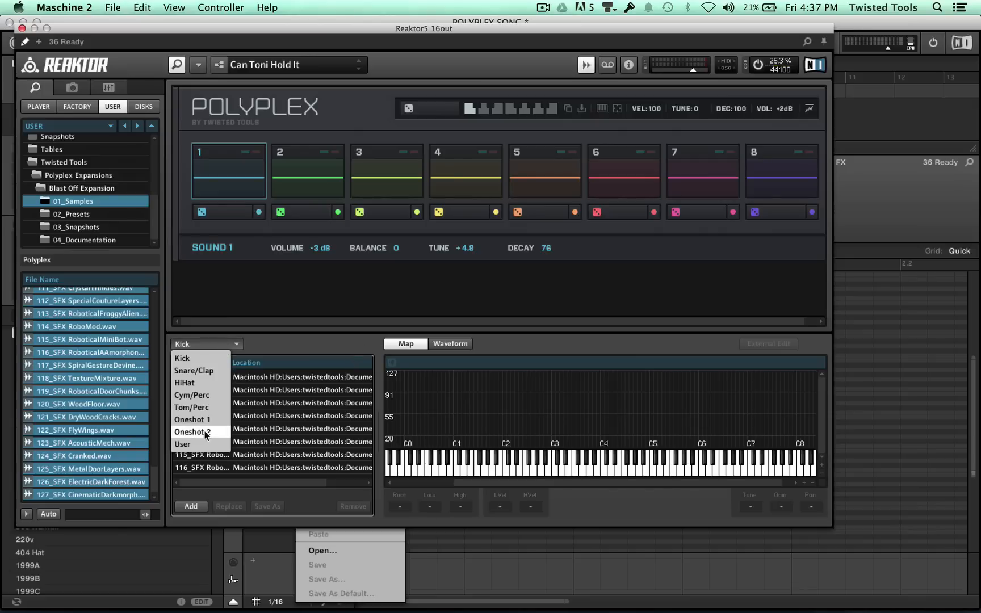
pyautogui.click(183, 444)
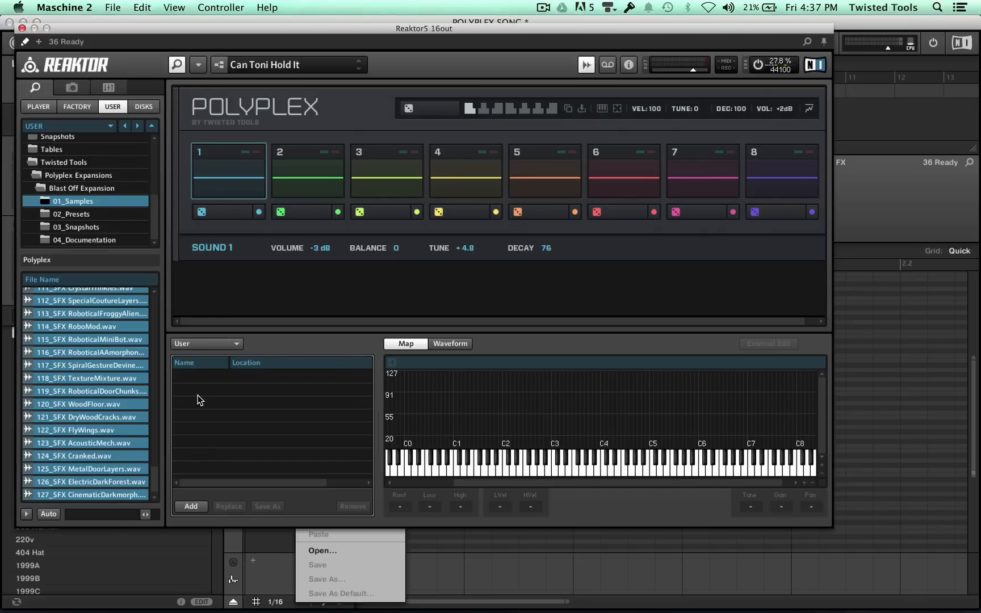
pyautogui.moveTo(78, 201)
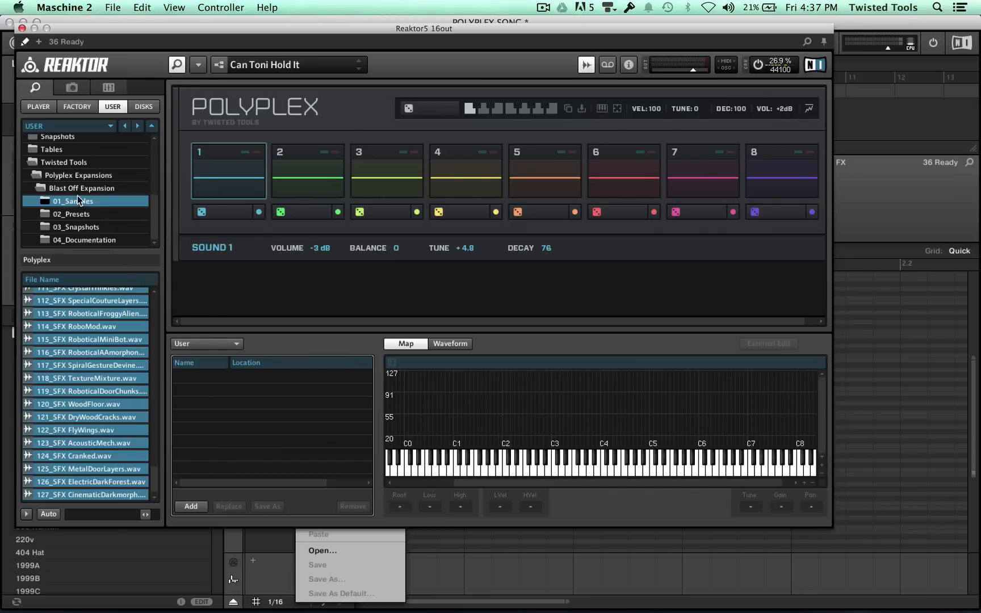
# Load the _Polyplex Blast Off Sample Map from 01_Samples into the User sample map.
pyautogui.click(73, 201)
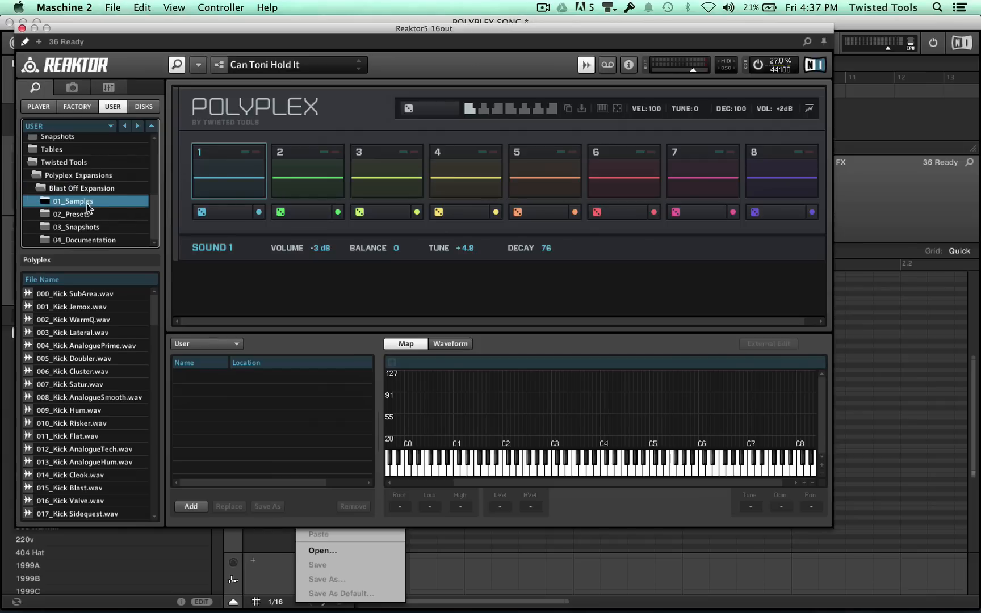
pyautogui.moveTo(111, 176)
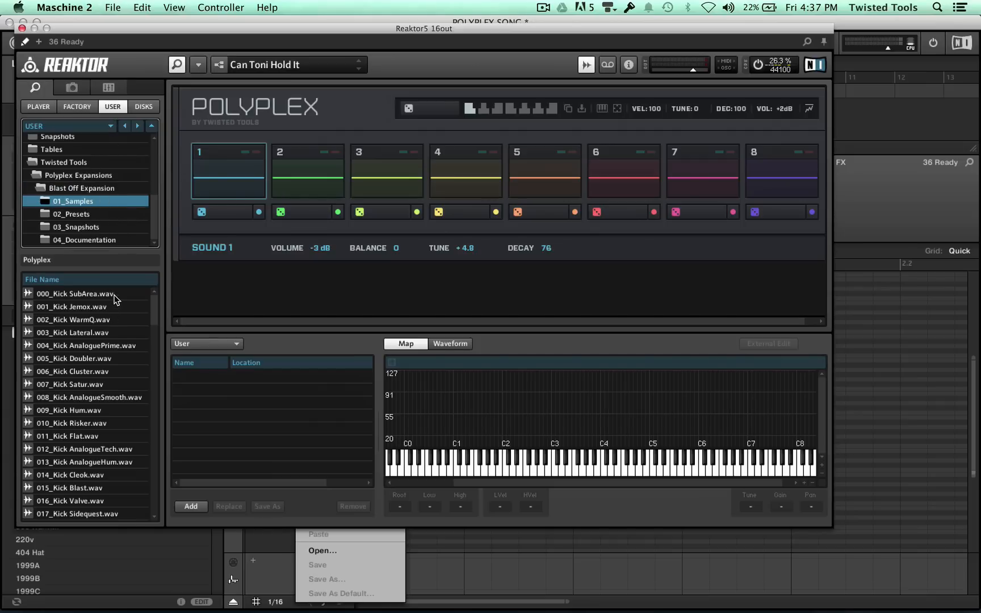
pyautogui.scroll(-3)
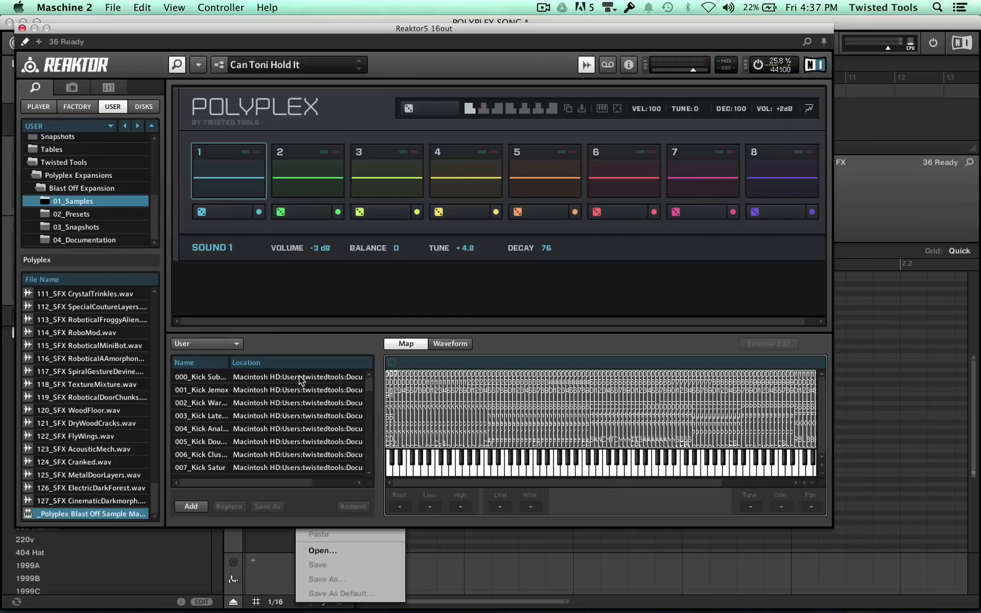
# Open 02_Presets and load the Bollo preset, then Bombon.
pyautogui.click(70, 214)
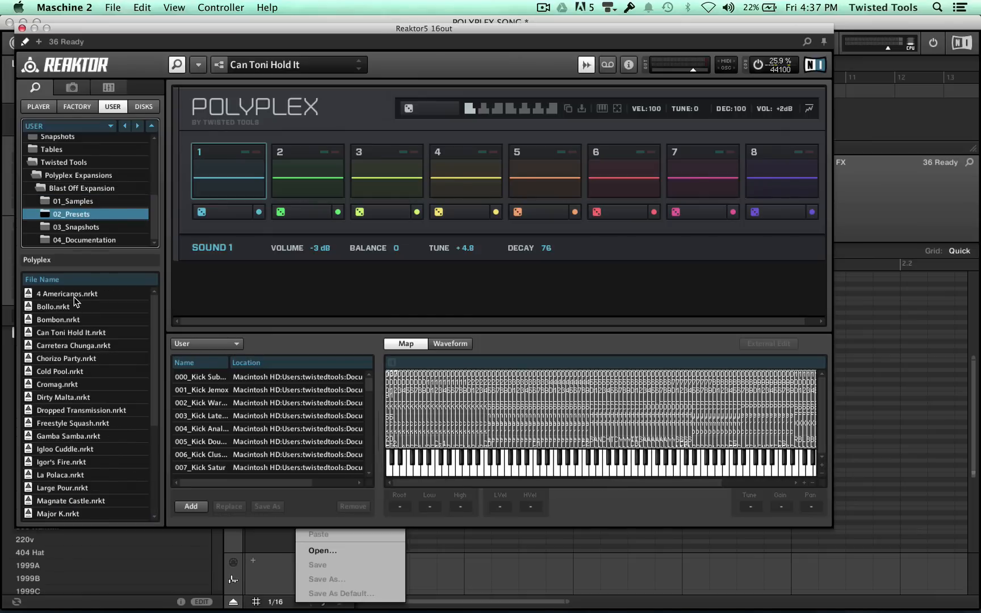
pyautogui.click(47, 306)
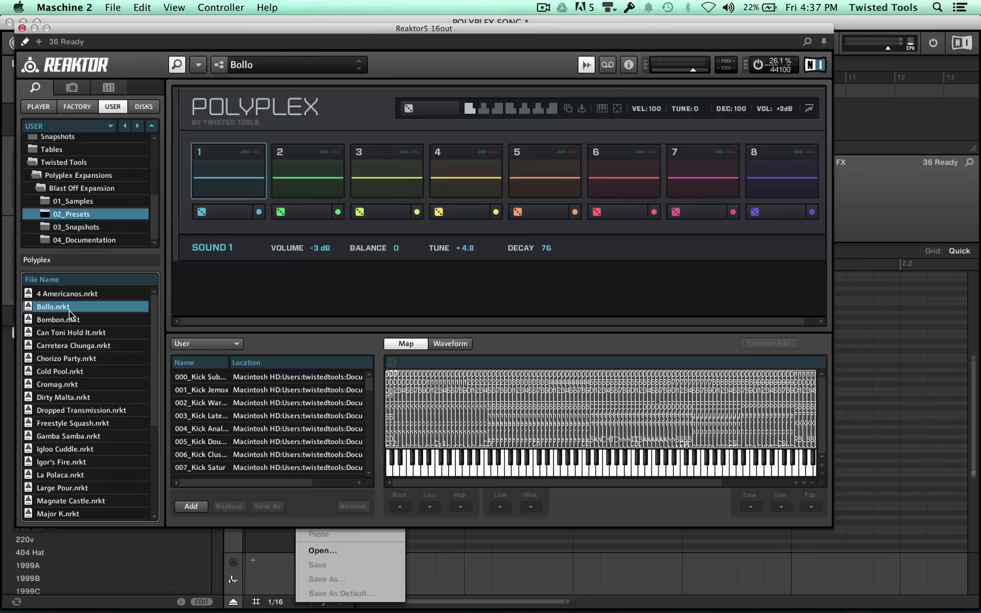
pyautogui.click(56, 319)
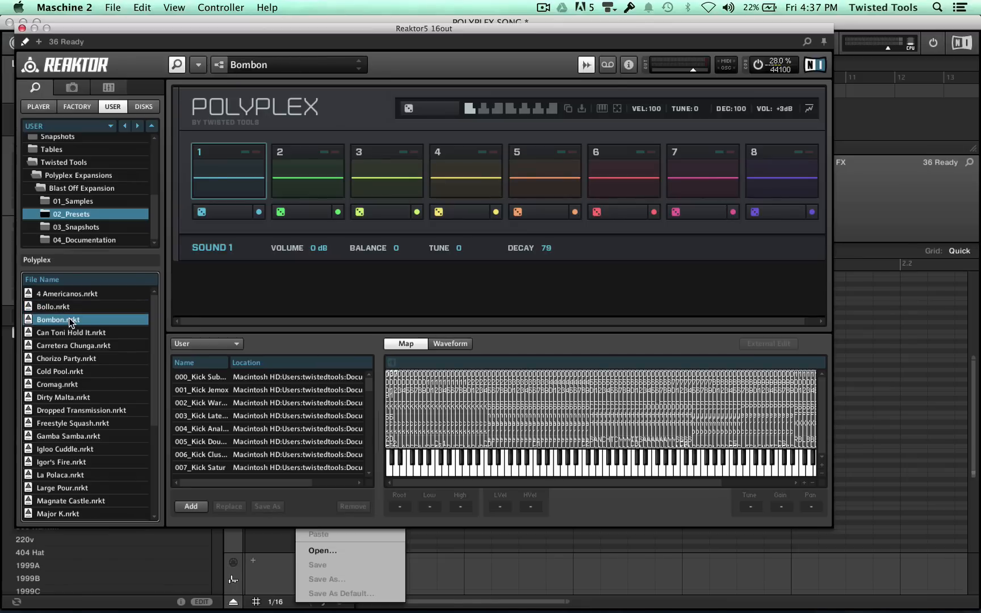
pyautogui.moveTo(149, 286)
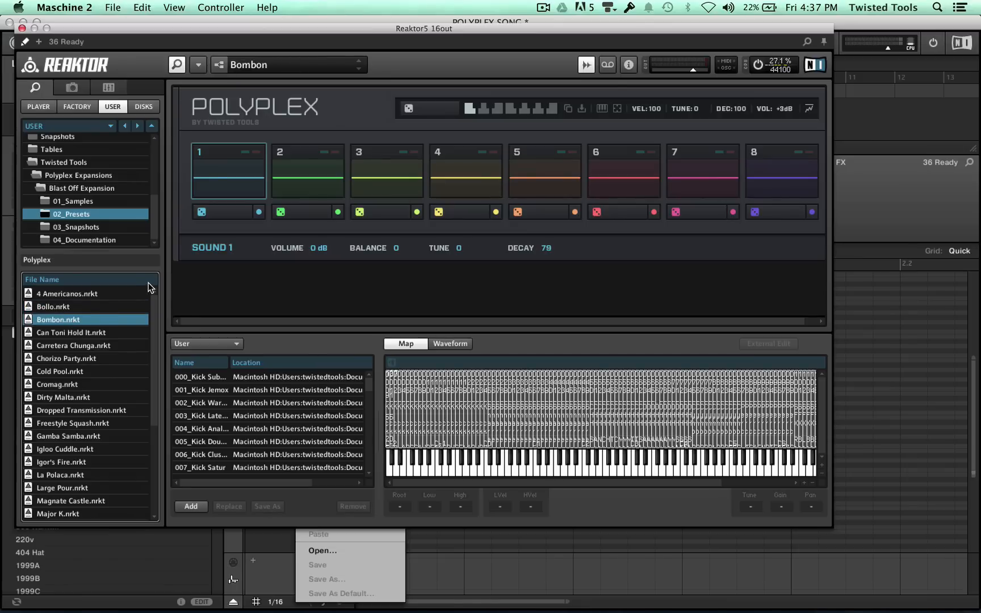
pyautogui.moveTo(79, 190)
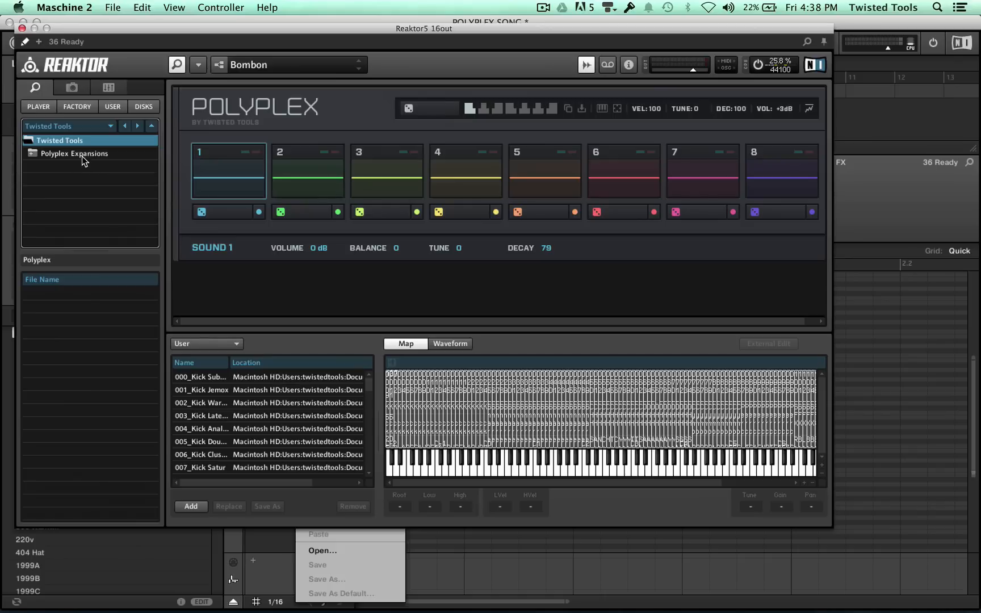
pyautogui.moveTo(77, 164)
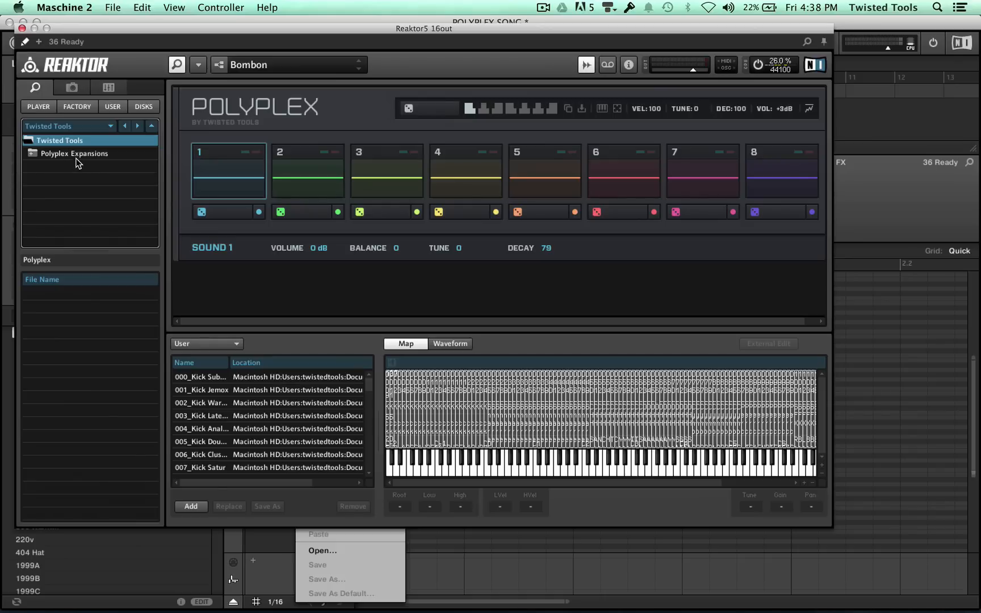